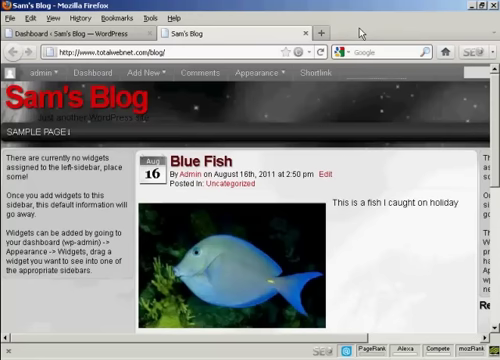
mouse_move(360, 30)
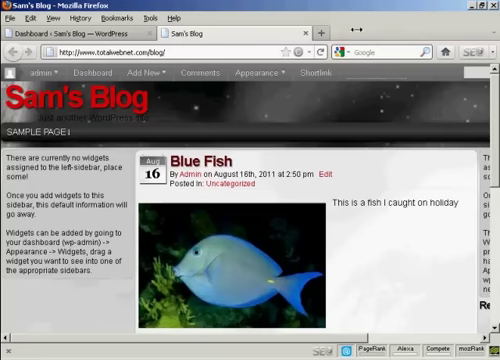
mouse_move(78, 285)
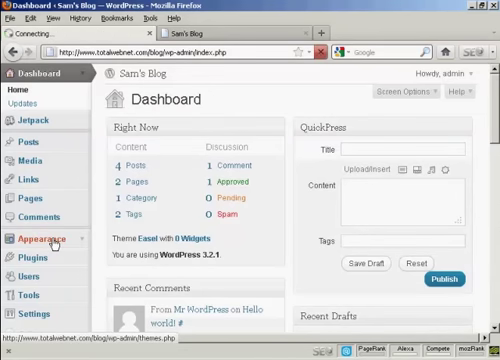
Go to Appearance > Widgets for Sam's Blog and scroll through the available widgets.
left_click(40, 240)
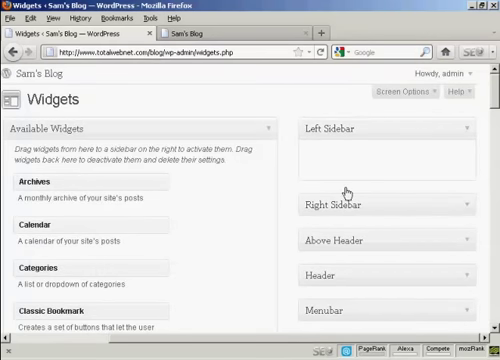
mouse_move(347, 157)
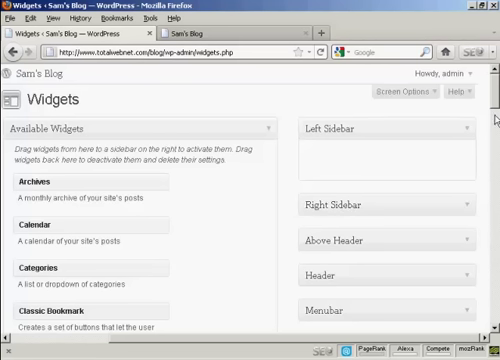
scroll("down", 3)
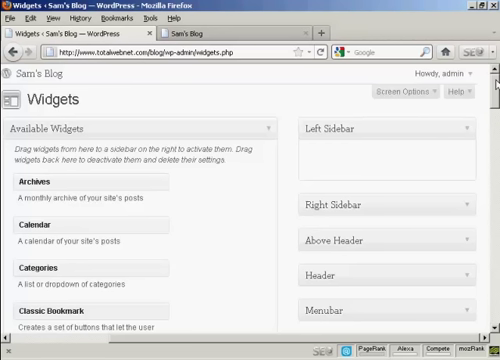
mouse_move(326, 152)
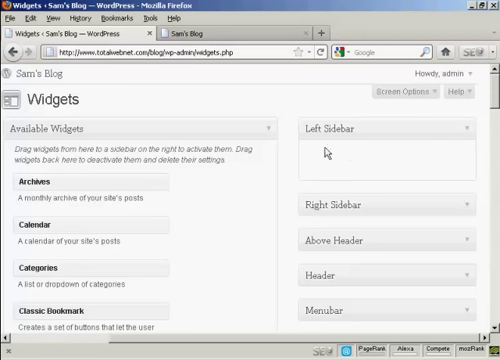
mouse_move(487, 90)
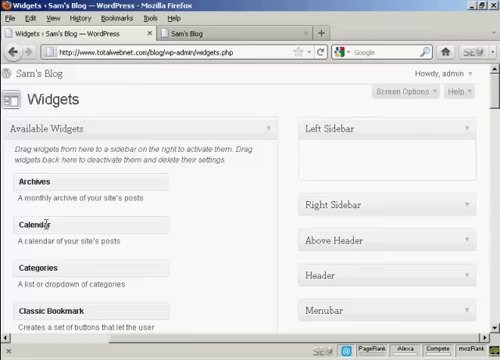
mouse_move(58, 307)
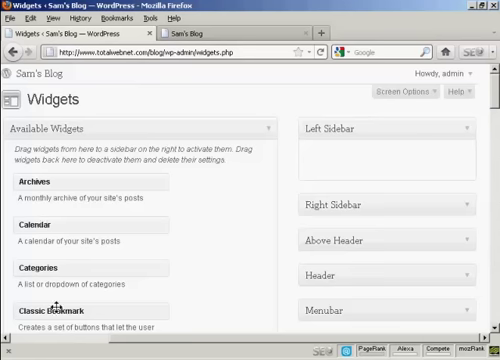
Place the Calendar widget into the Left Sidebar box from Available Widgets.
scroll("down", 3)
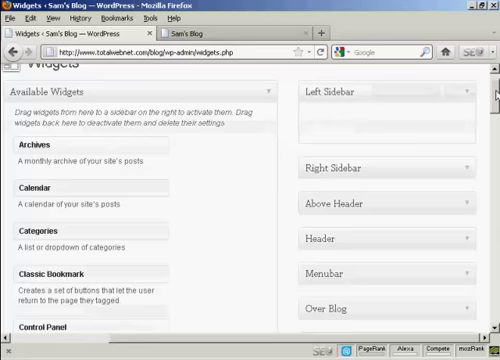
scroll("down", 3)
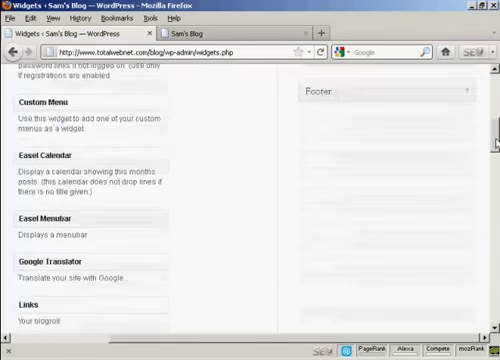
scroll("down", 3)
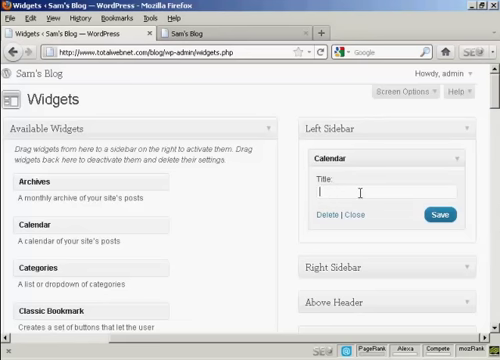
Enter 'Calendar' as the Calendar widget's title and save it.
type("Calendar")
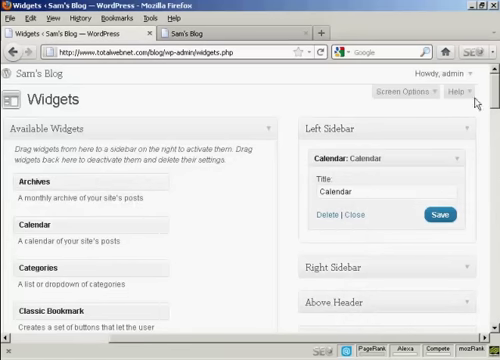
Enter 'Bookmarks' as the Classic Bookmark widget's title and save it.
scroll("down", 3)
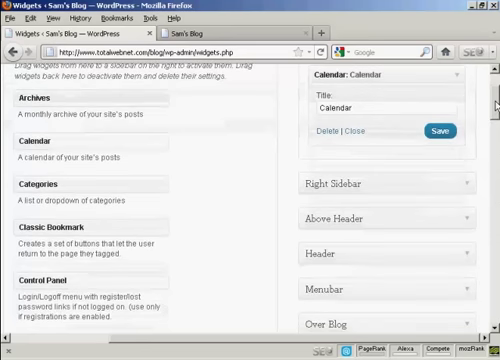
scroll("down", 3)
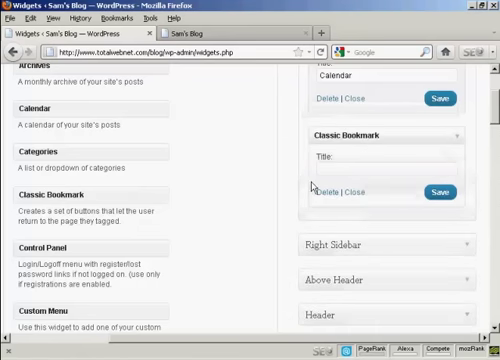
left_click(340, 169)
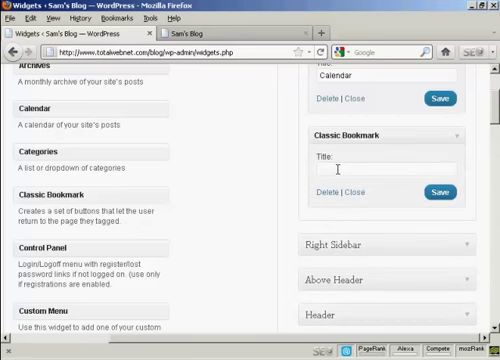
type("Bookmarks")
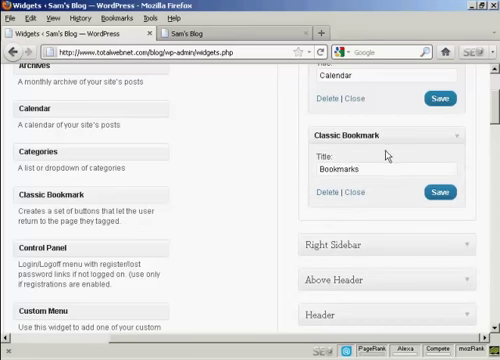
left_click(438, 193)
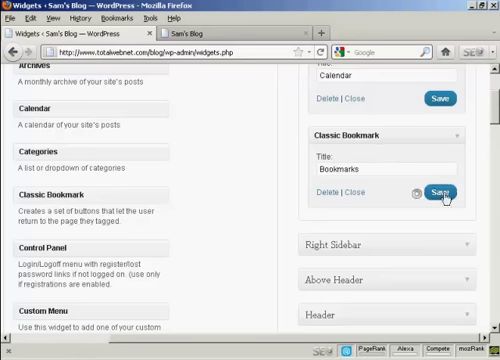
left_click(438, 191)
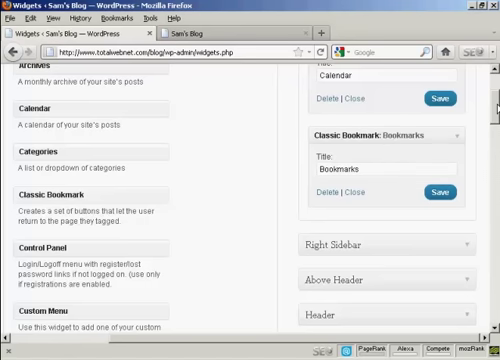
scroll("down", 3)
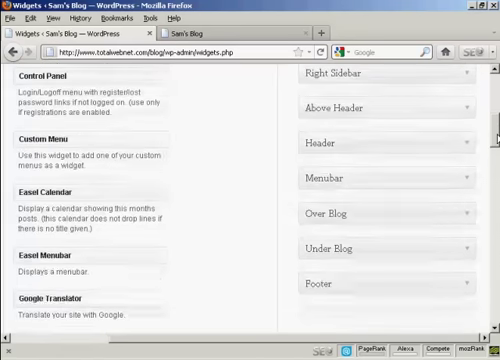
Place Google Translator below Calendar in the Left Sidebar and expand its settings.
scroll("down", 3)
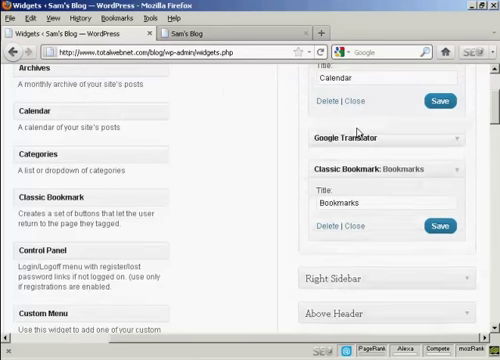
left_click(380, 139)
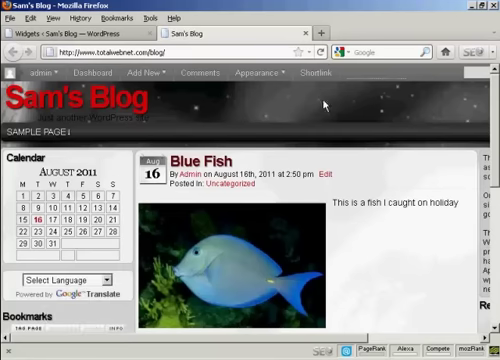
mouse_move(120, 325)
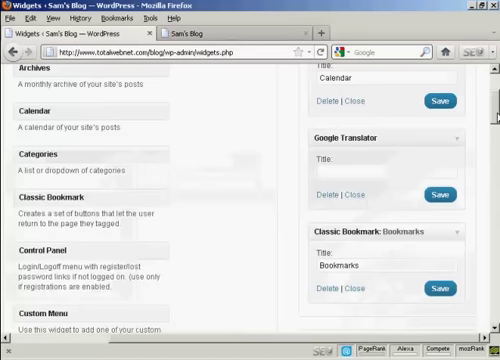
Move Google Translator below Classic Bookmark at the end of the Left Sidebar.
scroll("up", 3)
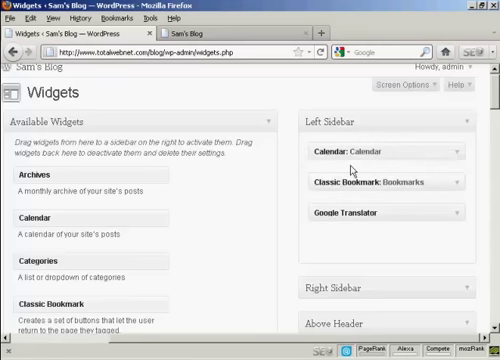
mouse_move(350, 168)
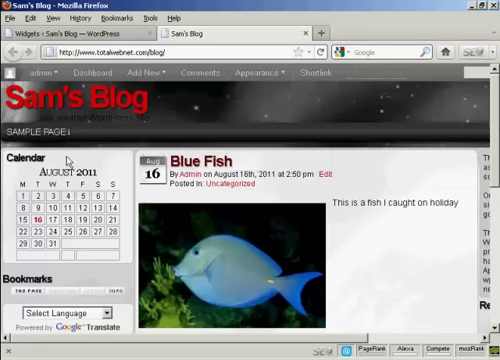
mouse_move(55, 285)
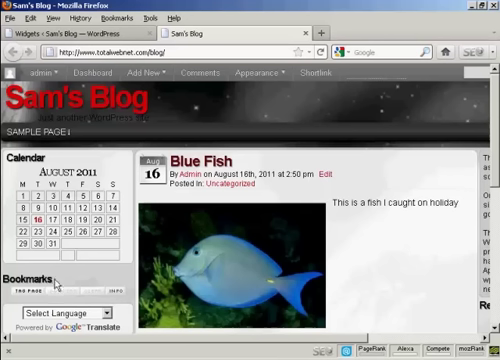
mouse_move(117, 320)
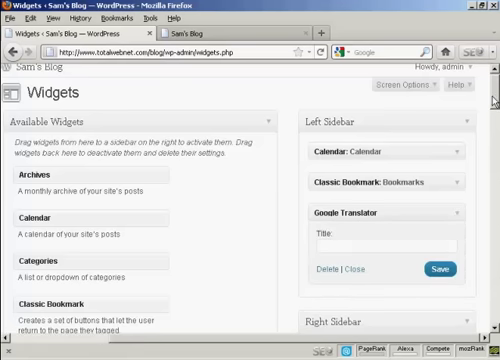
Expand Google Translator in the Left Sidebar and delete it.
scroll("down", 3)
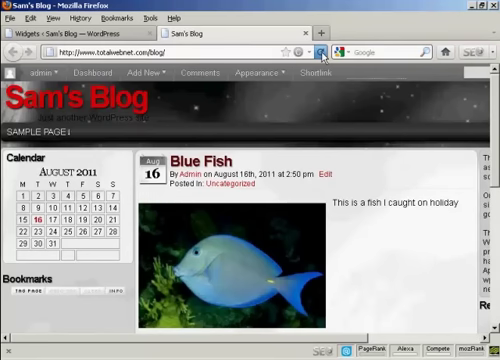
Reload Sam's Blog front page to confirm only Calendar and Bookmarks remain.
scroll("down", 3)
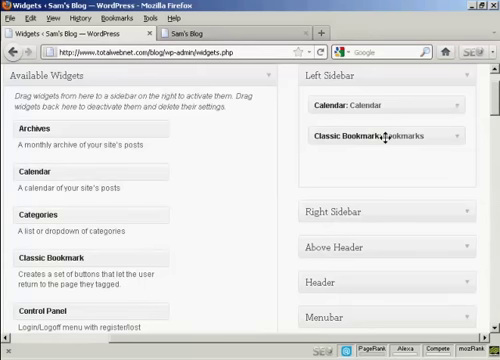
mouse_move(385, 136)
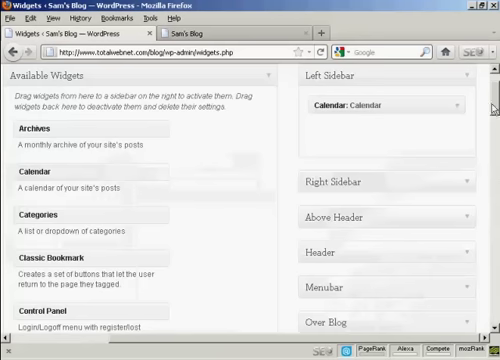
mouse_move(476, 78)
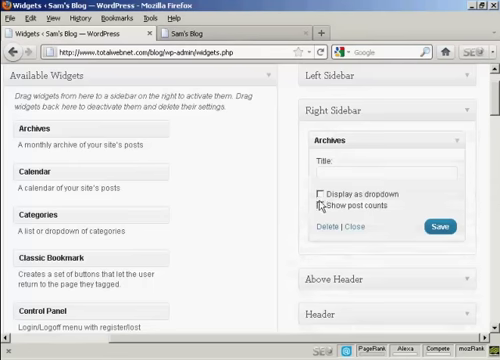
Tick 'Display as dropdown' on the new Right Sidebar Archives widget.
left_click(313, 189)
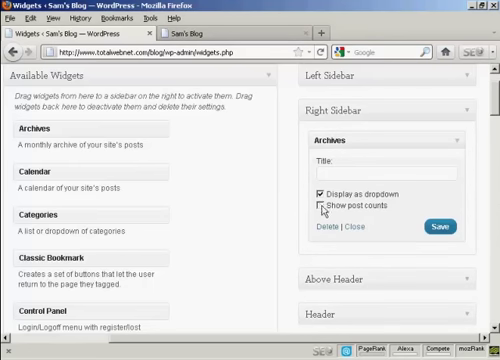